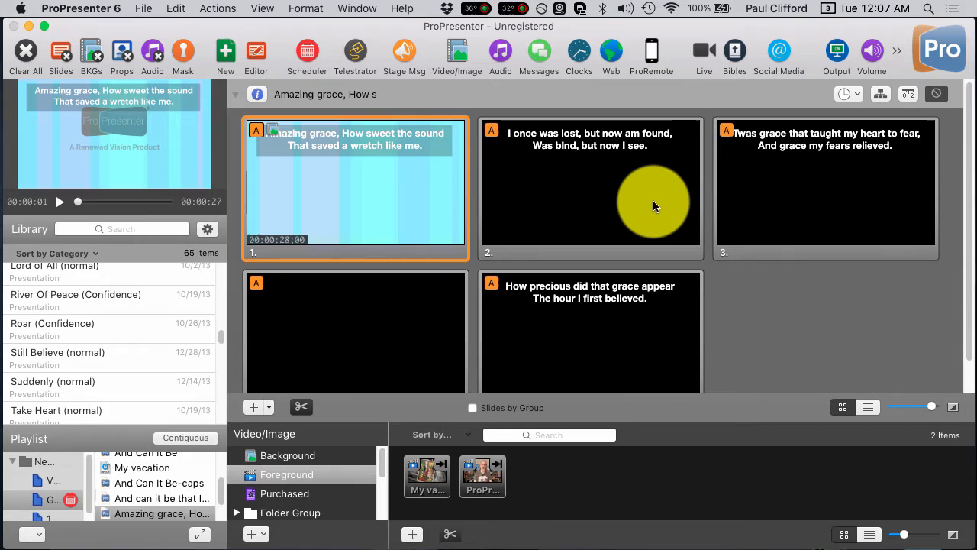
{"action": "mouse_move", "coordinate": [646, 216]}
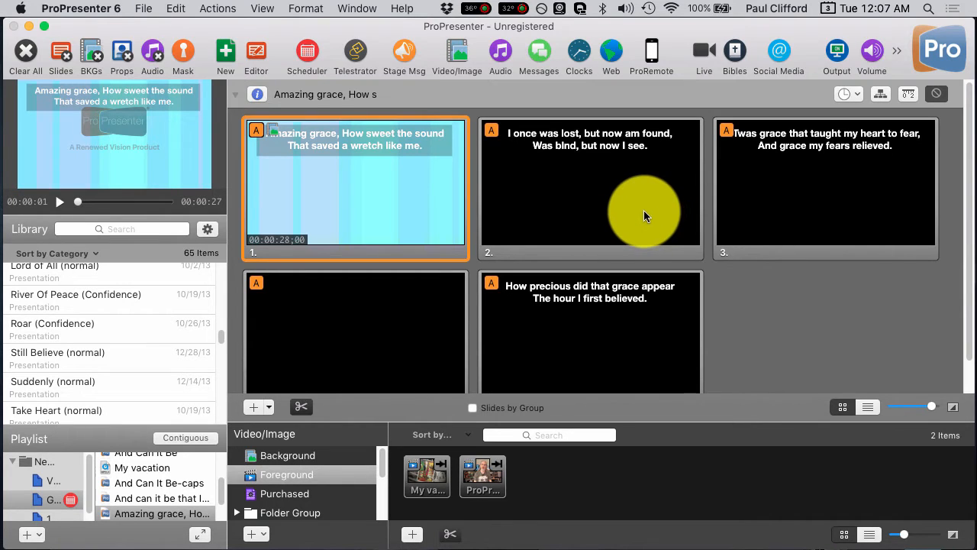
{"action": "mouse_move", "coordinate": [602, 230]}
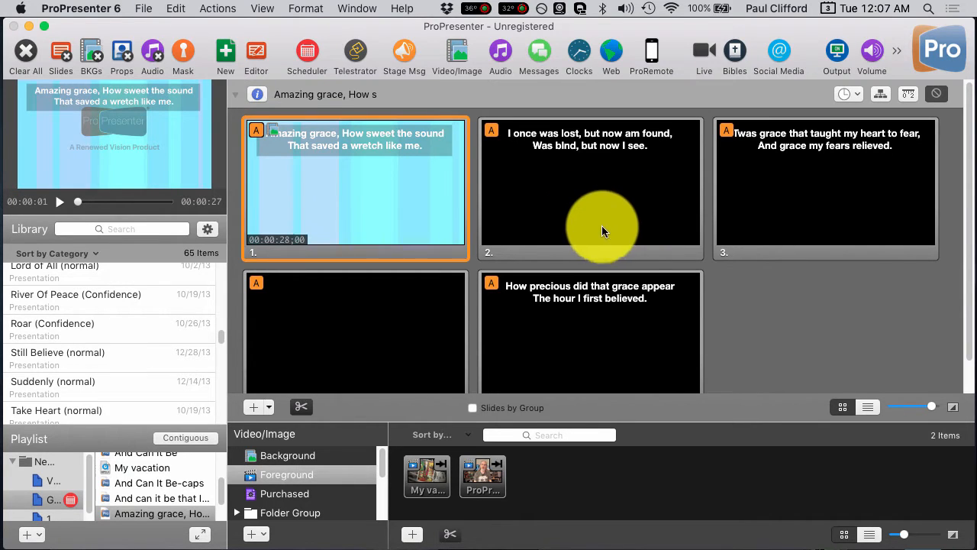
Open ProPresenter 6 Preferences on the Display tab showing the 1280×720 output
{"action": "left_click", "coordinate": [81, 8]}
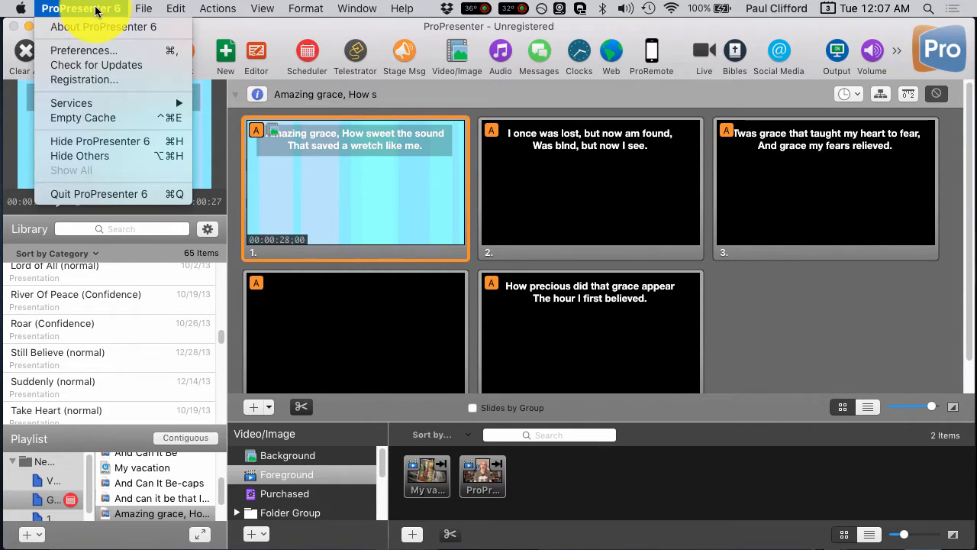
{"action": "mouse_move", "coordinate": [128, 14]}
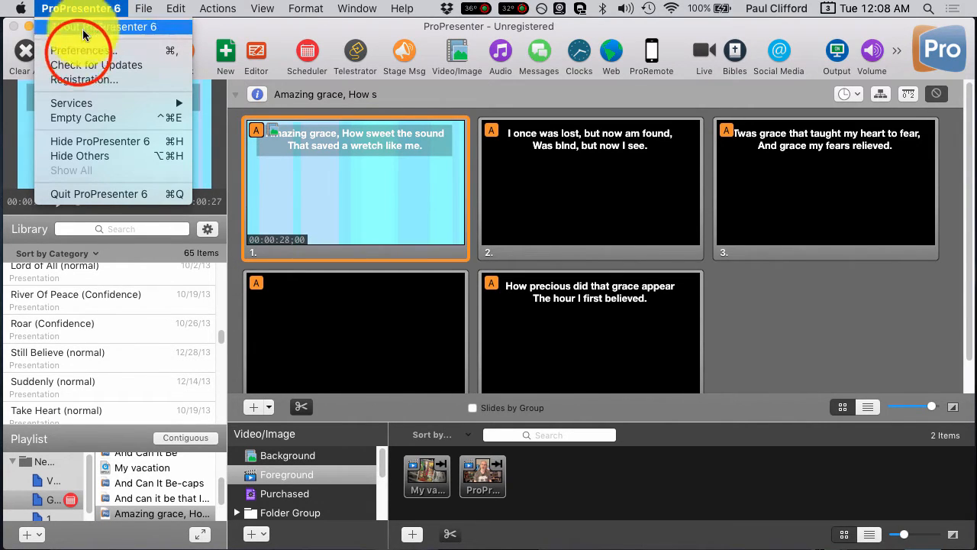
{"action": "left_click", "coordinate": [82, 50]}
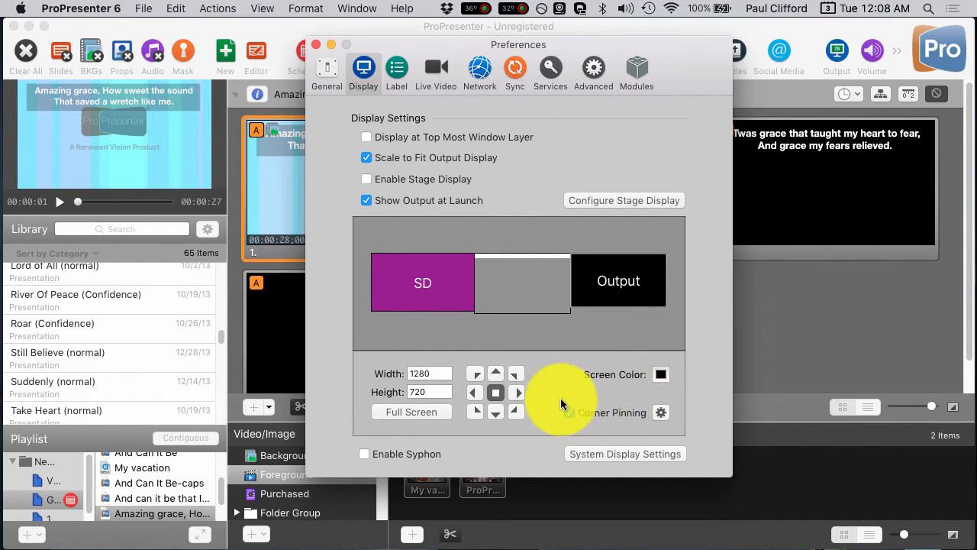
Enable Corner Pinning and open the Screen 1 corner coordinates sheet
{"action": "left_click", "coordinate": [570, 412]}
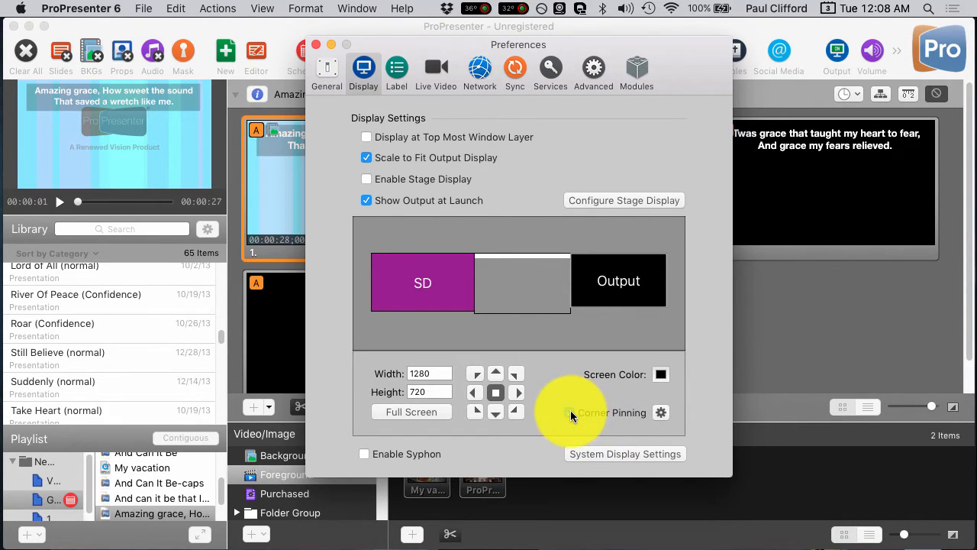
{"action": "left_click", "coordinate": [569, 412]}
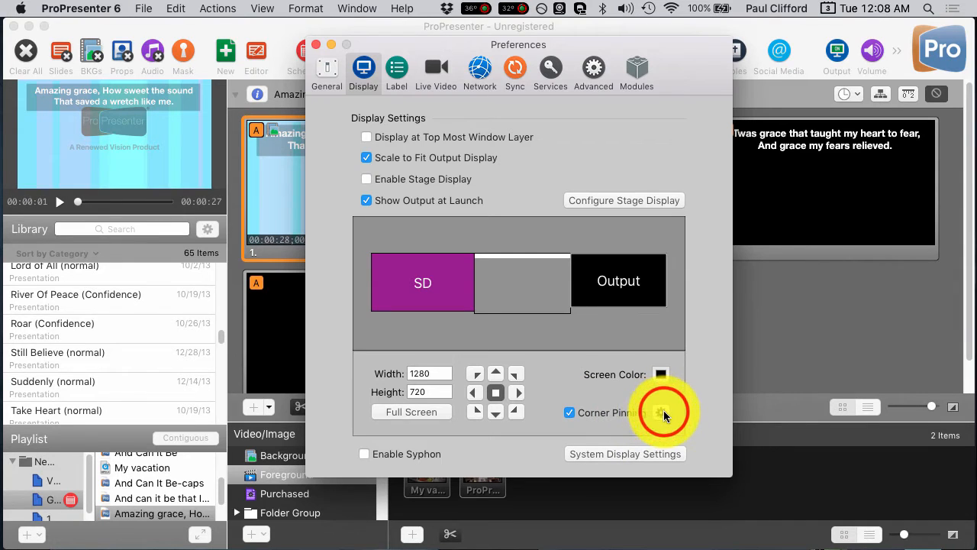
{"action": "left_click", "coordinate": [662, 412]}
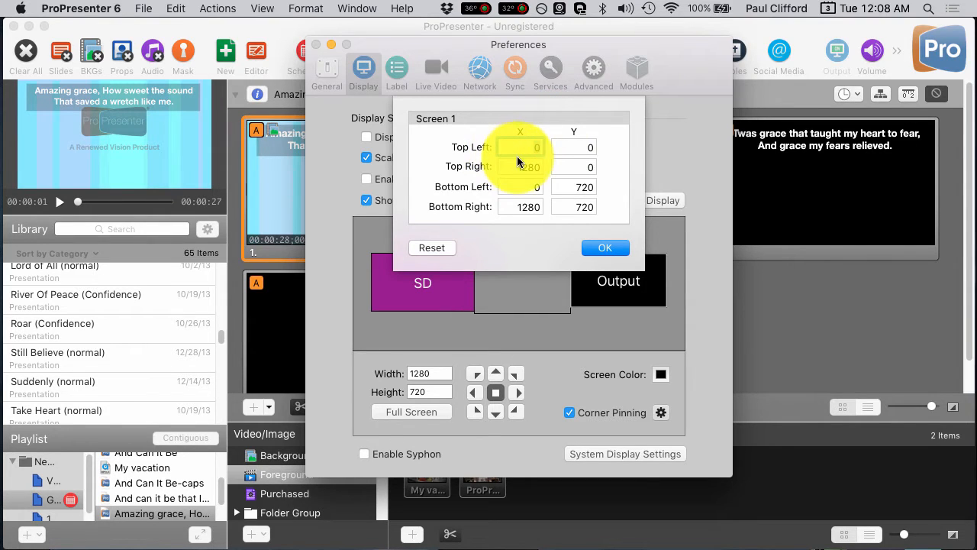
{"action": "left_click", "coordinate": [520, 148]}
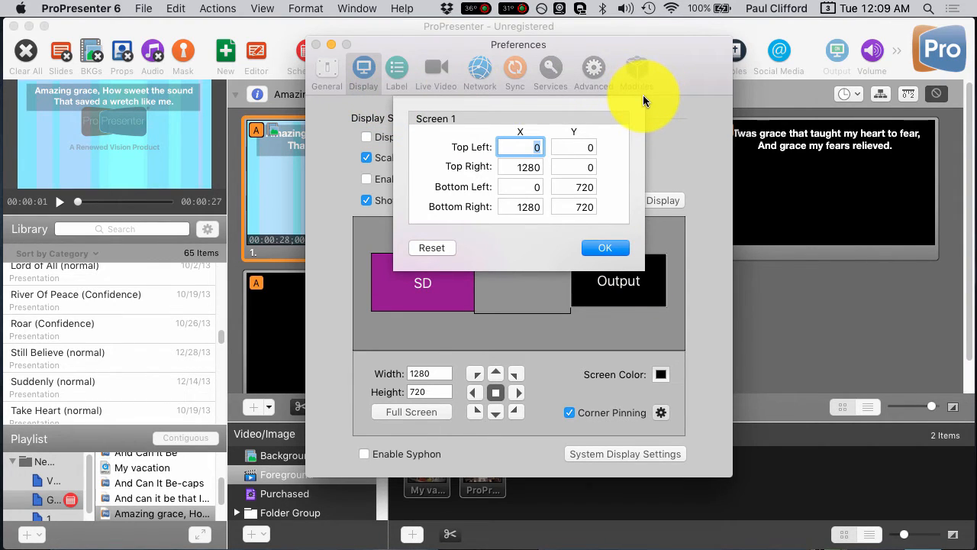
{"action": "mouse_move", "coordinate": [642, 103]}
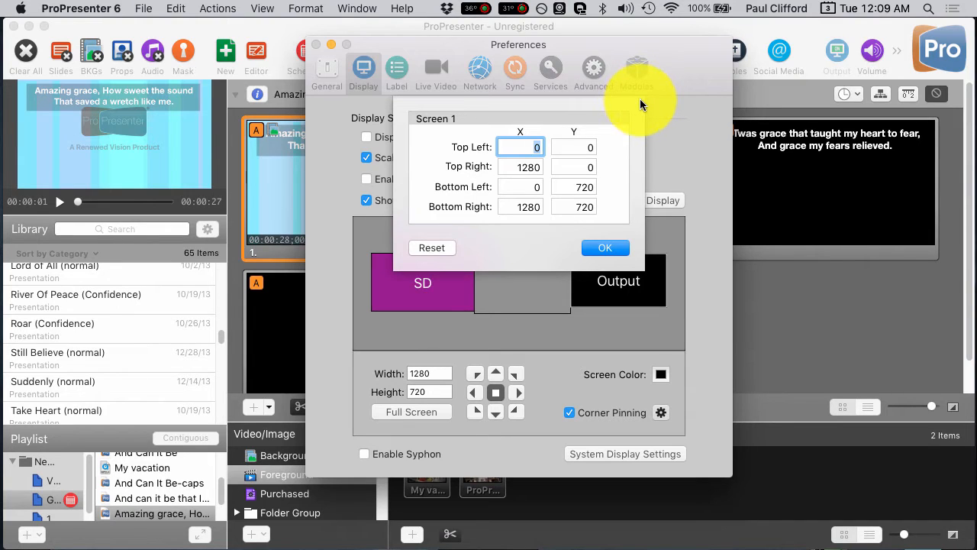
{"action": "mouse_move", "coordinate": [423, 289]}
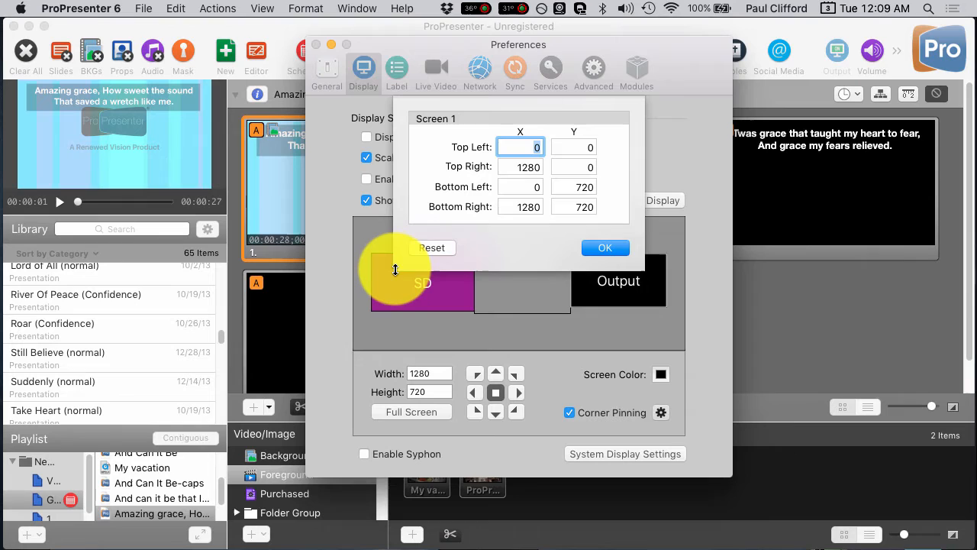
{"action": "mouse_move", "coordinate": [664, 268]}
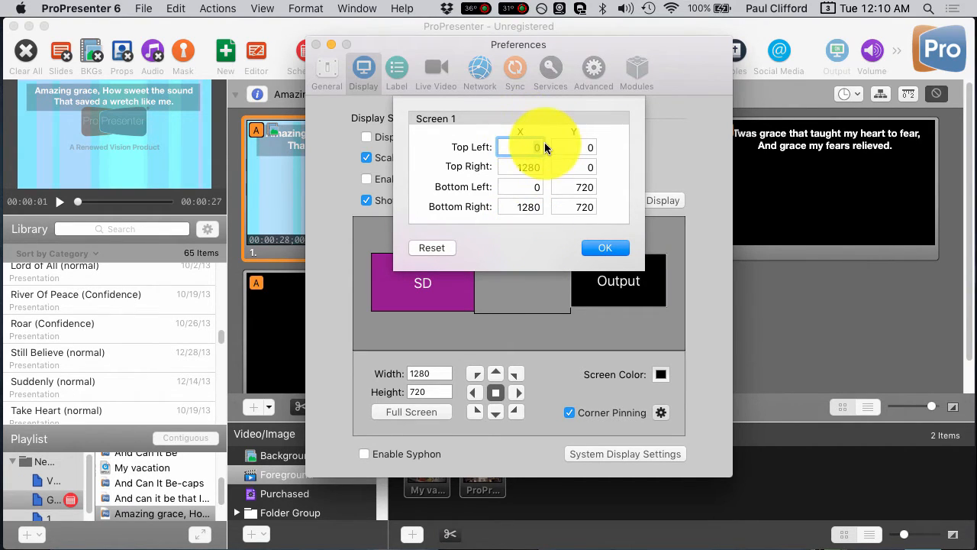
{"action": "left_click", "coordinate": [521, 146]}
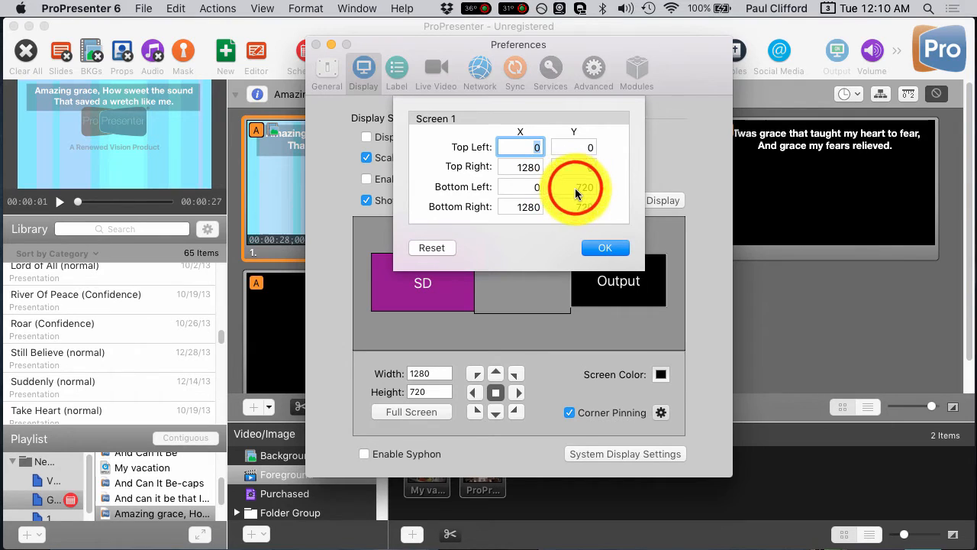
Enter a new value in the bottom-left corner coordinate field
{"action": "left_click", "coordinate": [574, 186]}
{"action": "type", "text": "500"}
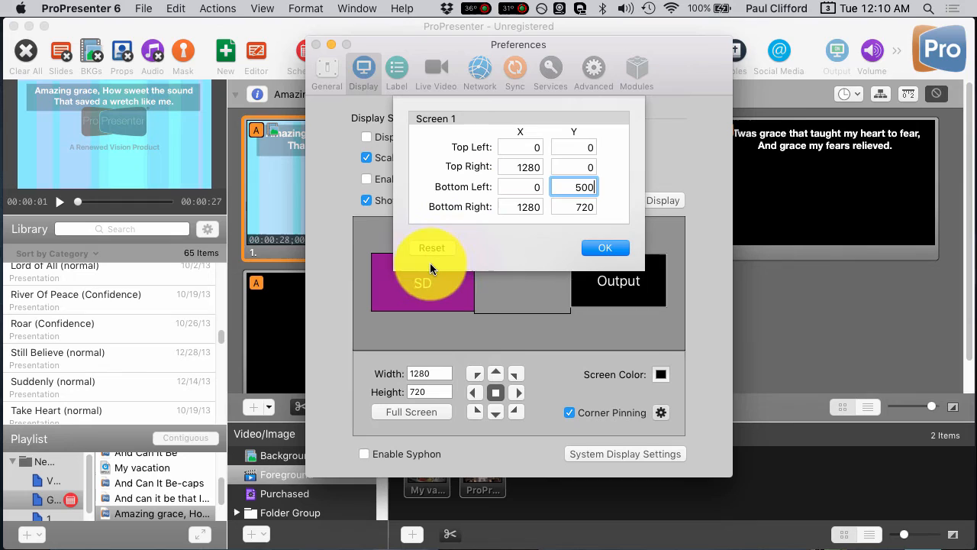
{"action": "mouse_move", "coordinate": [423, 255]}
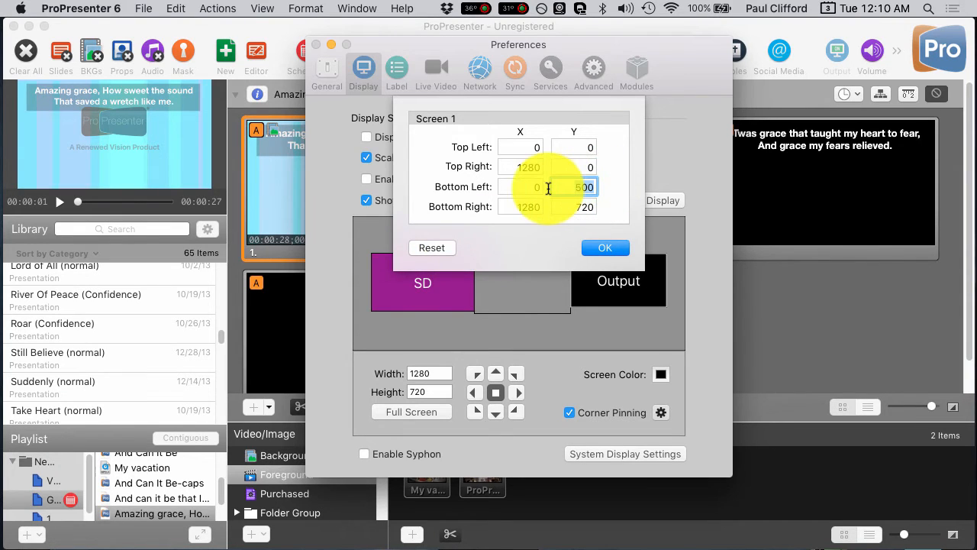
{"action": "type", "text": "72"}
{"action": "left_click", "coordinate": [520, 187]}
{"action": "type", "text": "2"}
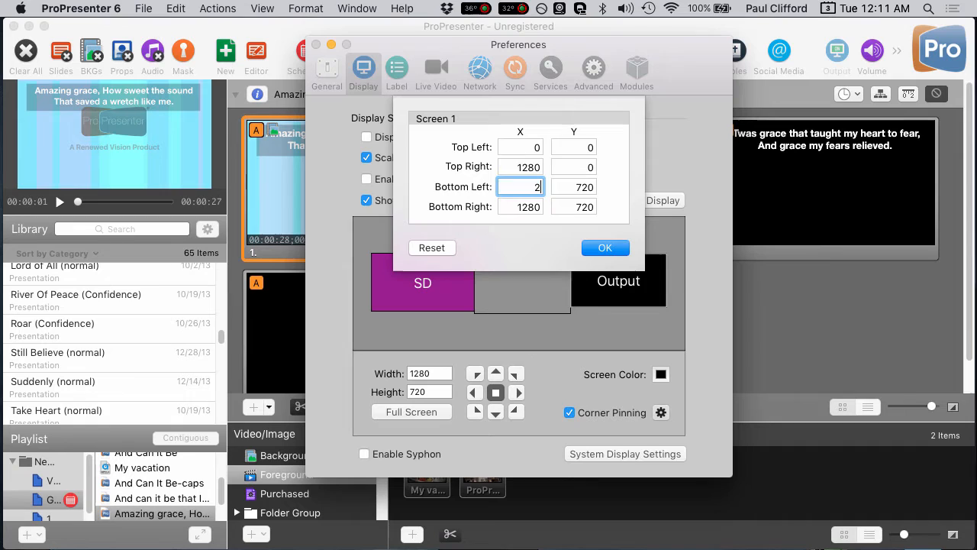
Set Bottom Left X to 200 and Bottom Right X to 1080, then apply with OK
{"action": "type", "text": "00"}
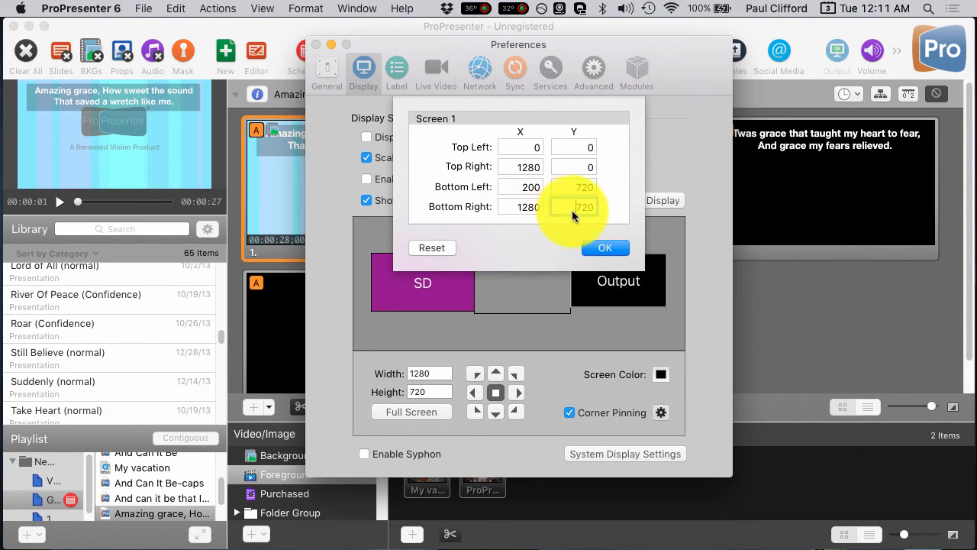
{"action": "left_click", "coordinate": [520, 207]}
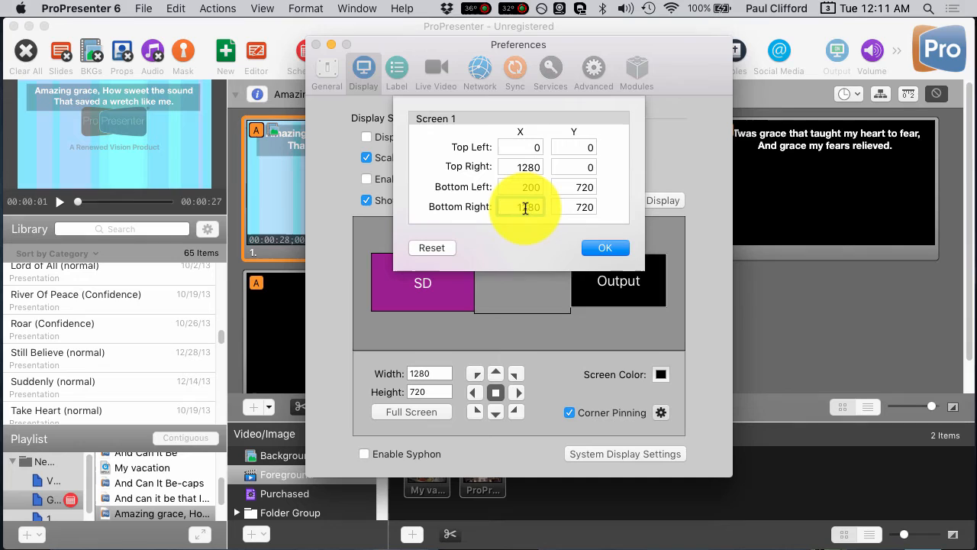
{"action": "left_click", "coordinate": [520, 207]}
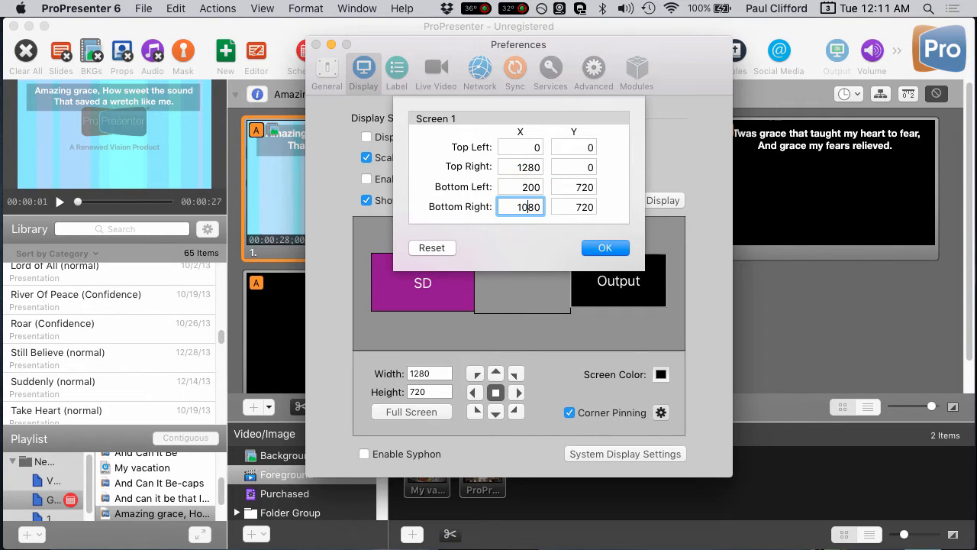
{"action": "left_click", "coordinate": [605, 247]}
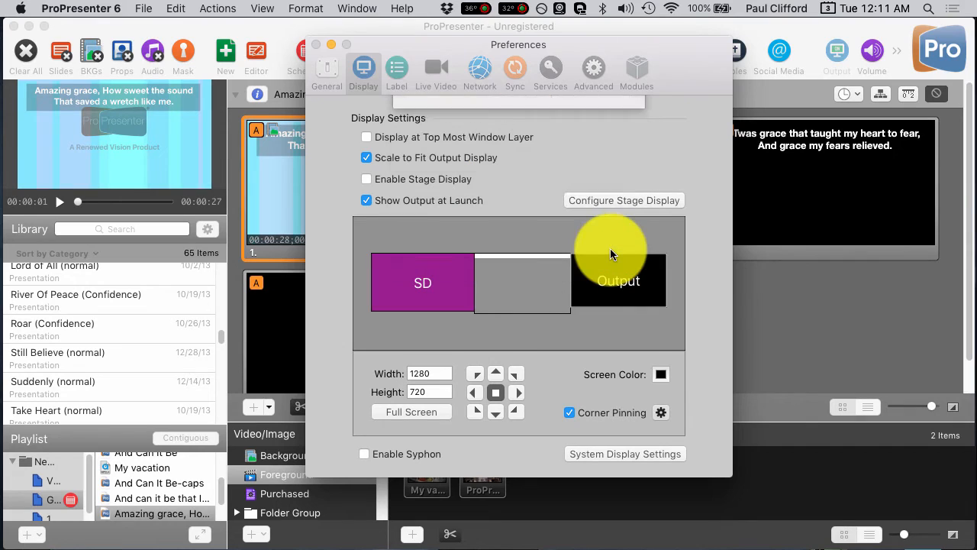
{"action": "mouse_move", "coordinate": [581, 250]}
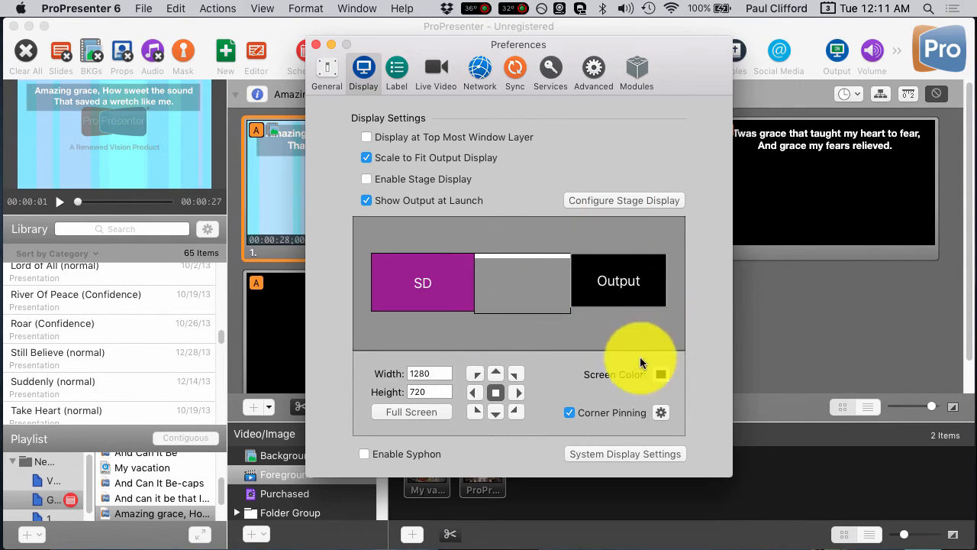
Reopen the Screen 1 corner pinning dialog to review the bottom corners
{"action": "left_click", "coordinate": [662, 412]}
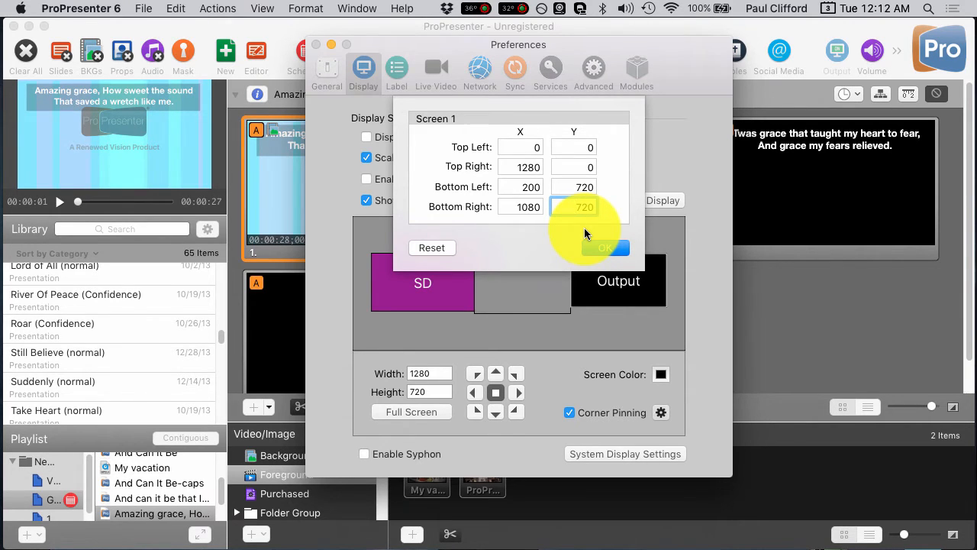
Change Bottom Left X back to 0, leaving Bottom Right at 1080
{"action": "left_click", "coordinate": [604, 248]}
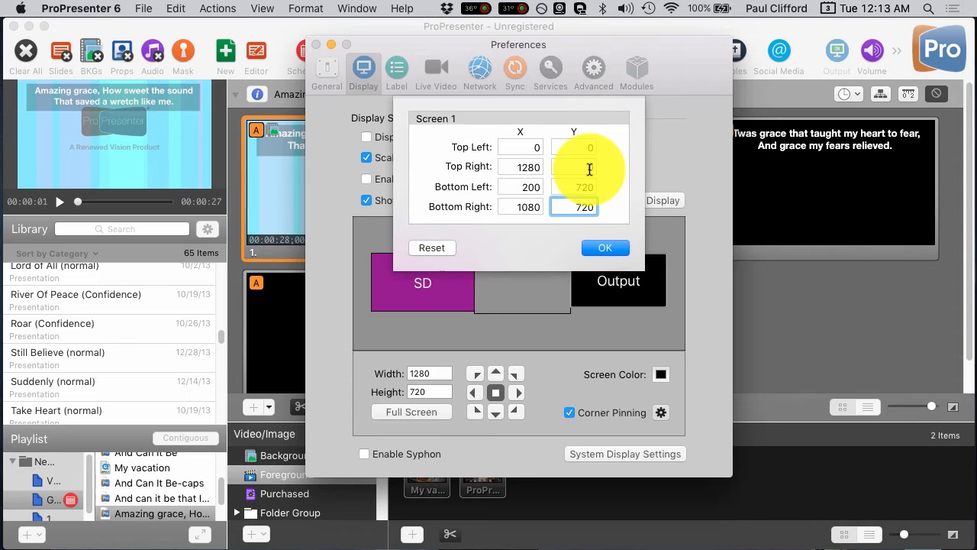
{"action": "left_click", "coordinate": [574, 206]}
{"action": "type", "text": "0"}
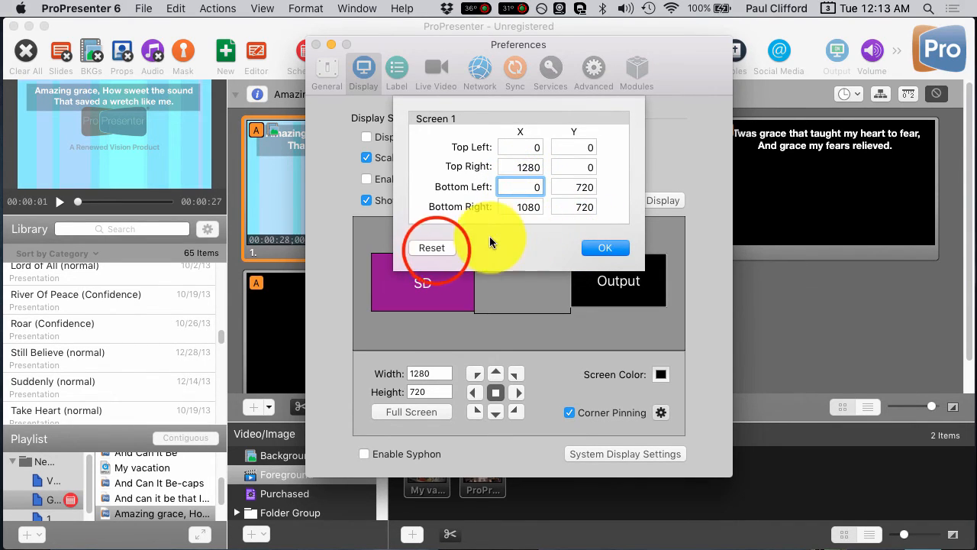
Reset all corners to 1280×720 defaults, apply, and reopen the corner dialog
{"action": "left_click", "coordinate": [431, 247]}
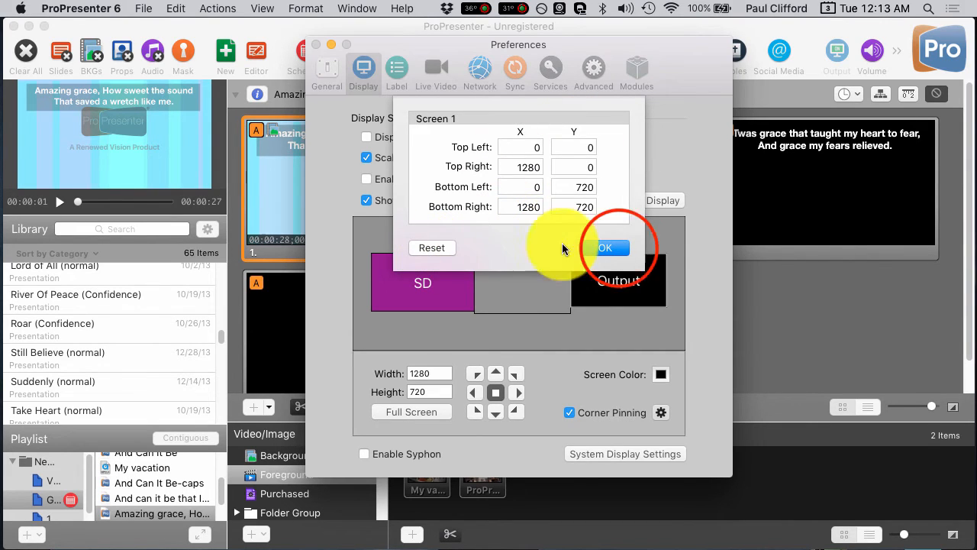
{"action": "left_click", "coordinate": [605, 247]}
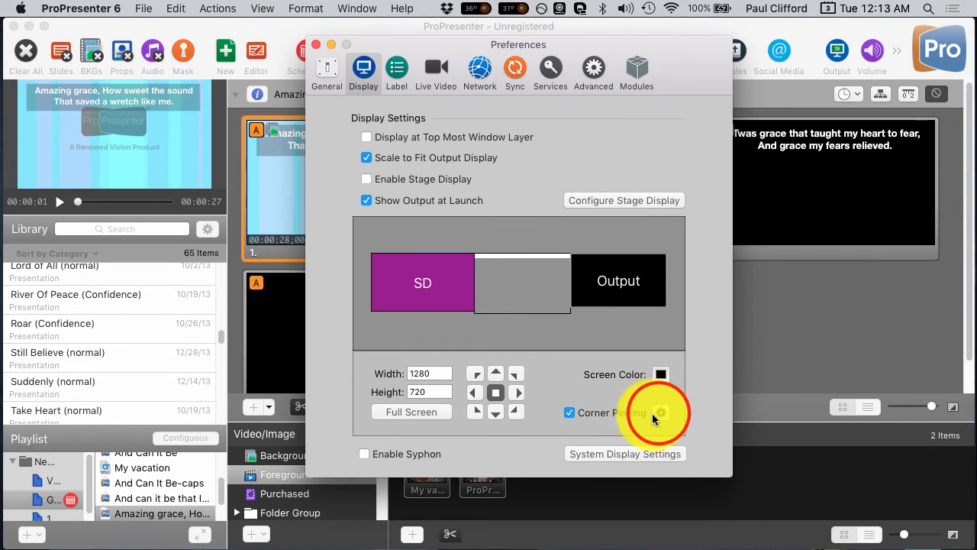
{"action": "left_click", "coordinate": [662, 413]}
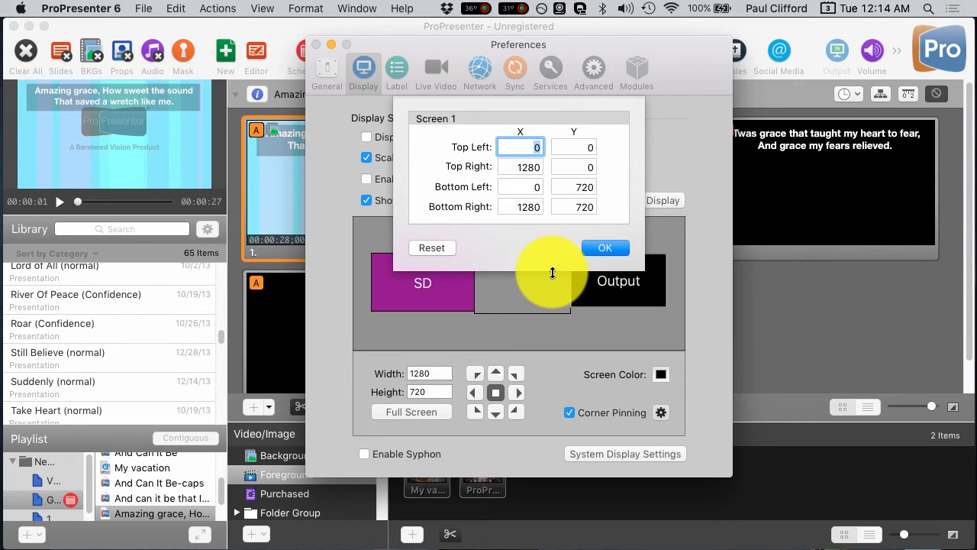
{"action": "mouse_move", "coordinate": [500, 197]}
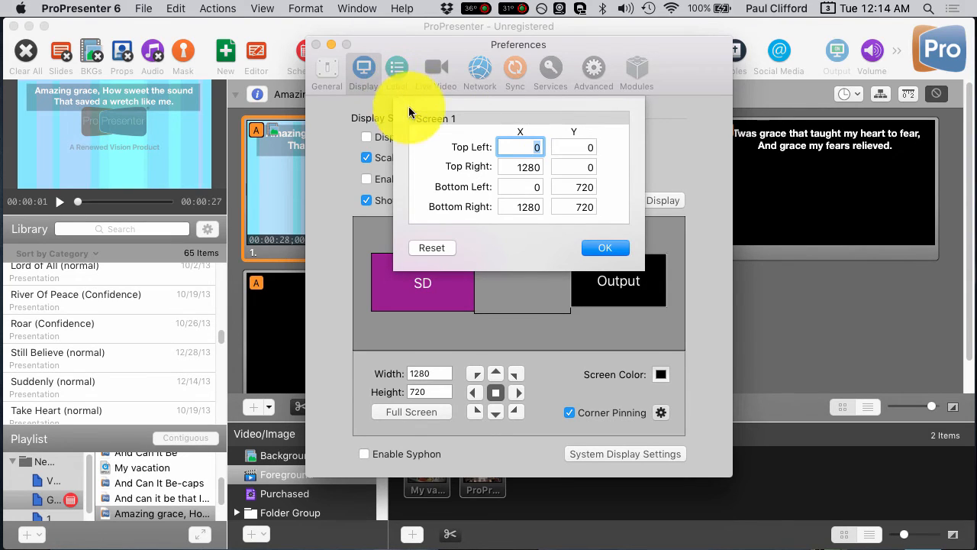
Enter Top Left X 200 and Top Right X 1080, then apply with OK
{"action": "left_click", "coordinate": [520, 146]}
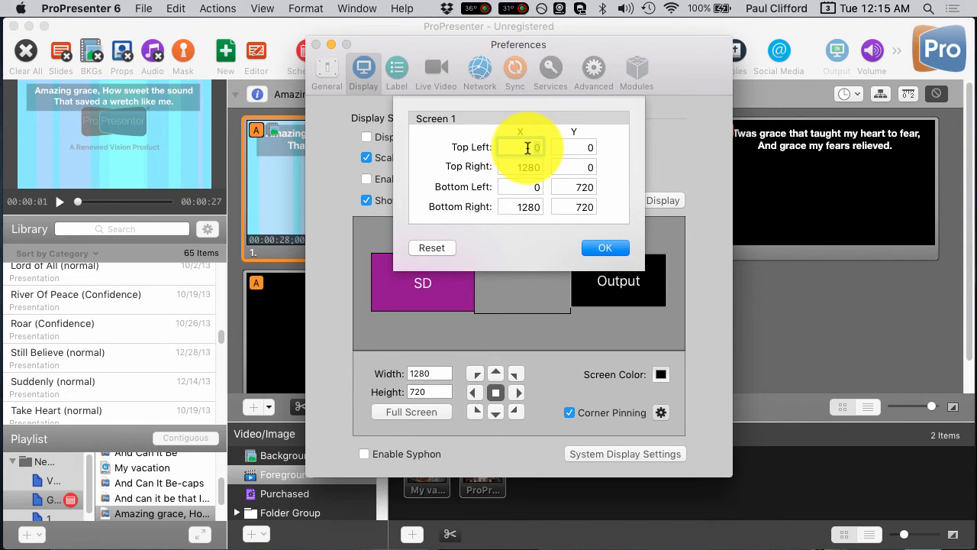
{"action": "type", "text": "200"}
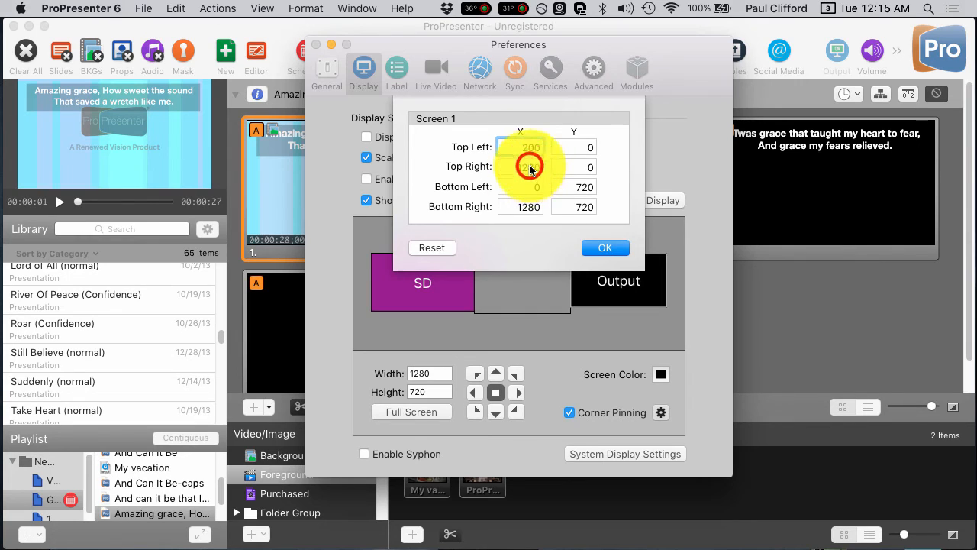
{"action": "left_click", "coordinate": [524, 167]}
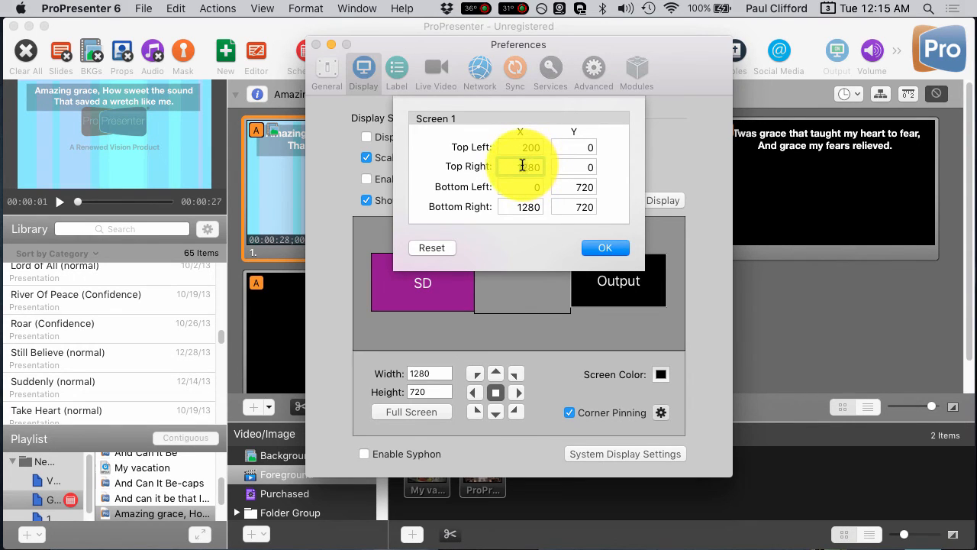
{"action": "left_click", "coordinate": [521, 167]}
{"action": "type", "text": "1080"}
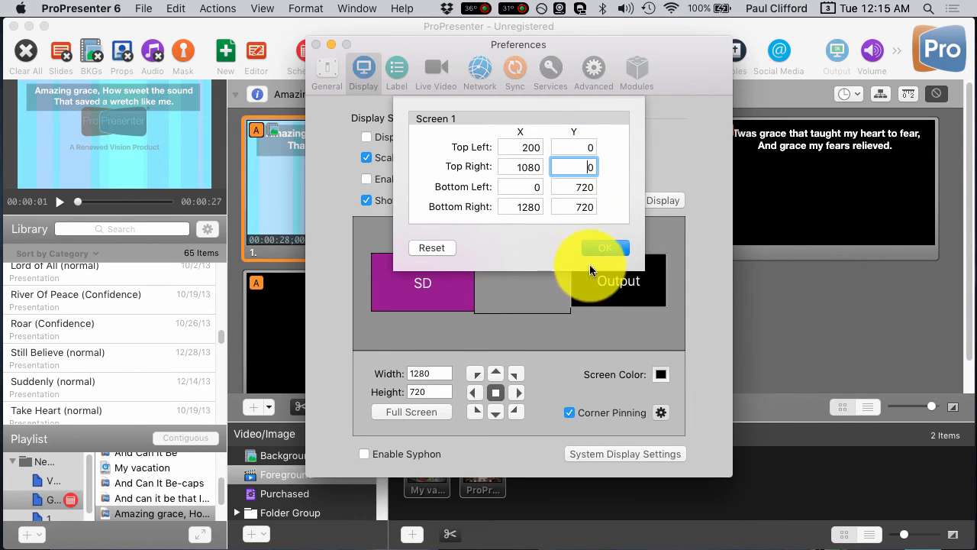
{"action": "left_click", "coordinate": [603, 247]}
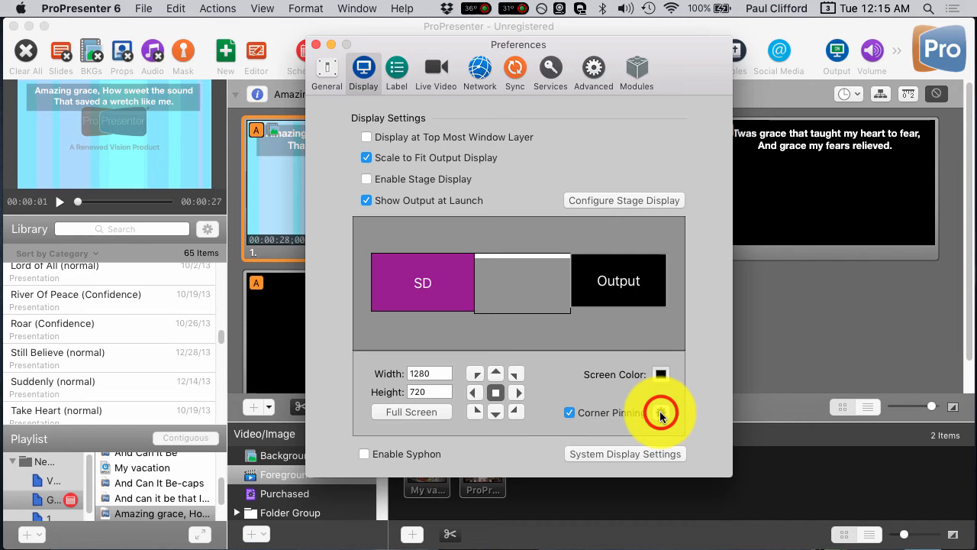
{"action": "left_click", "coordinate": [662, 413]}
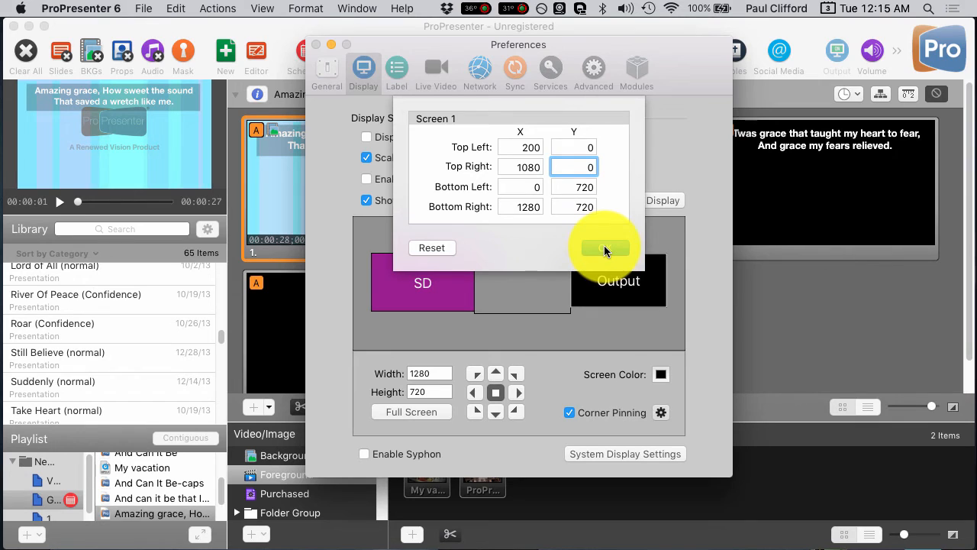
{"action": "left_click", "coordinate": [606, 248]}
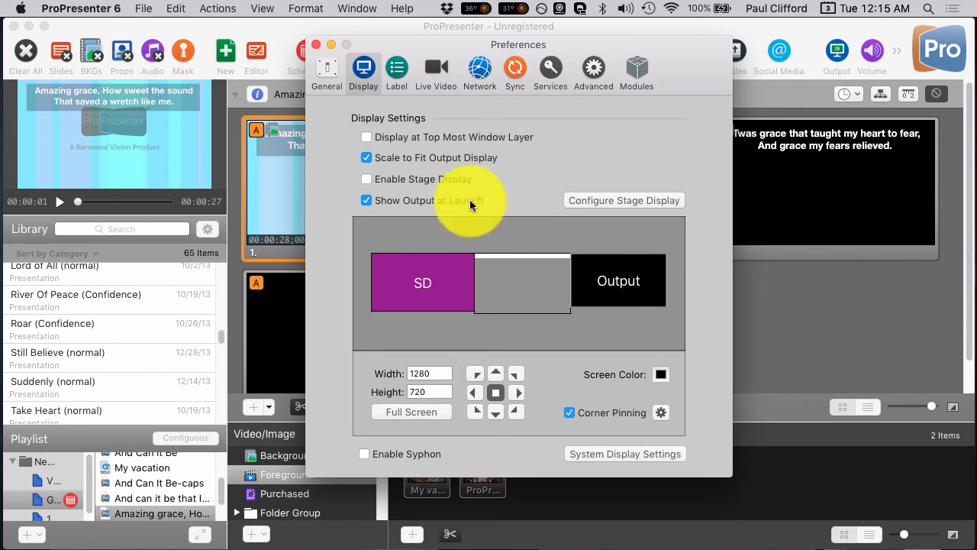
{"action": "mouse_move", "coordinate": [445, 282]}
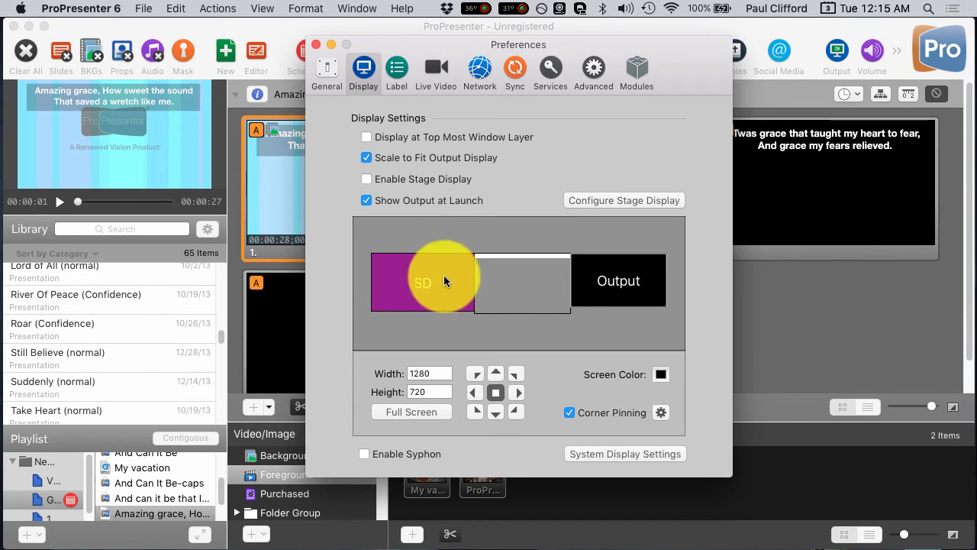